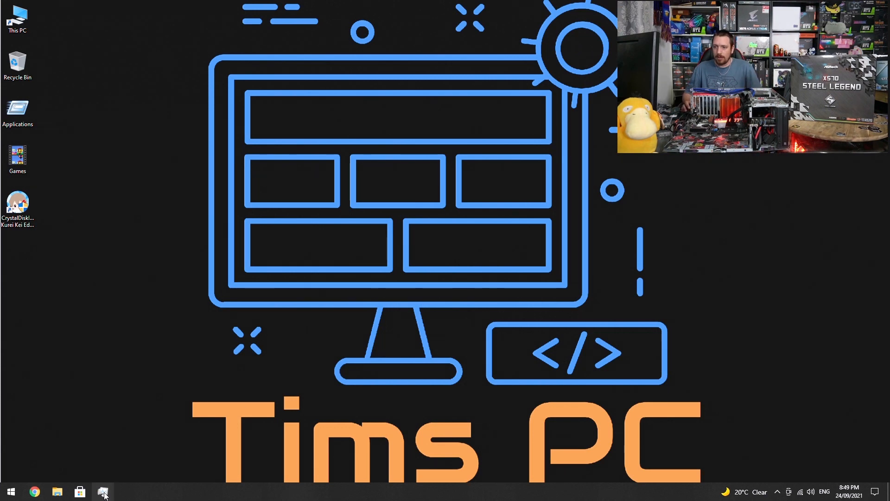
Step: Check the integrated GPU's memory usage in Task Manager's Performance view, then close it
left_click(102, 492)
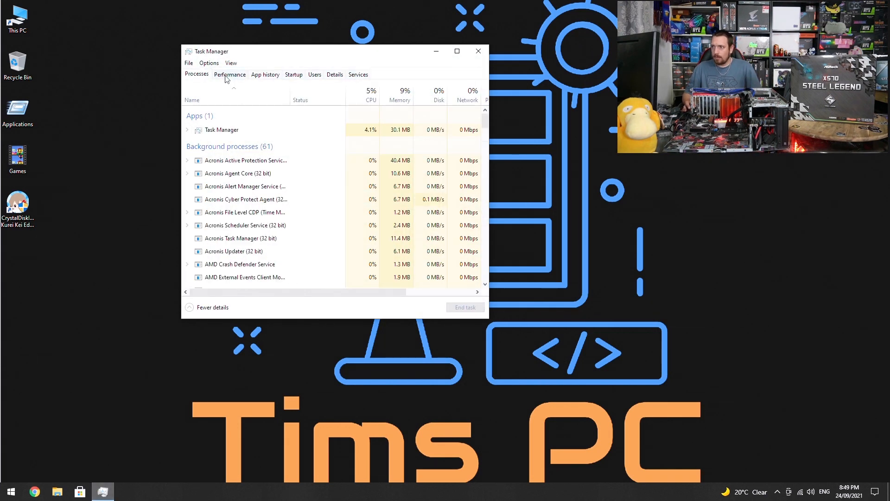
left_click(230, 74)
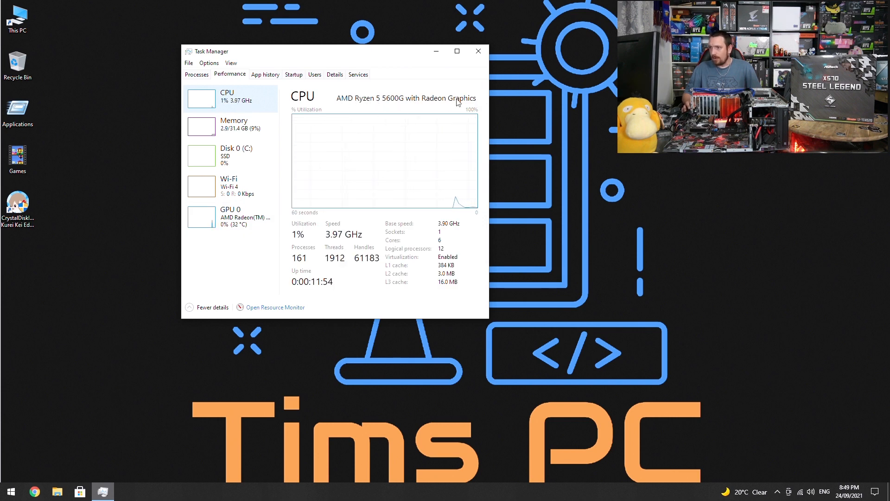
left_click(230, 217)
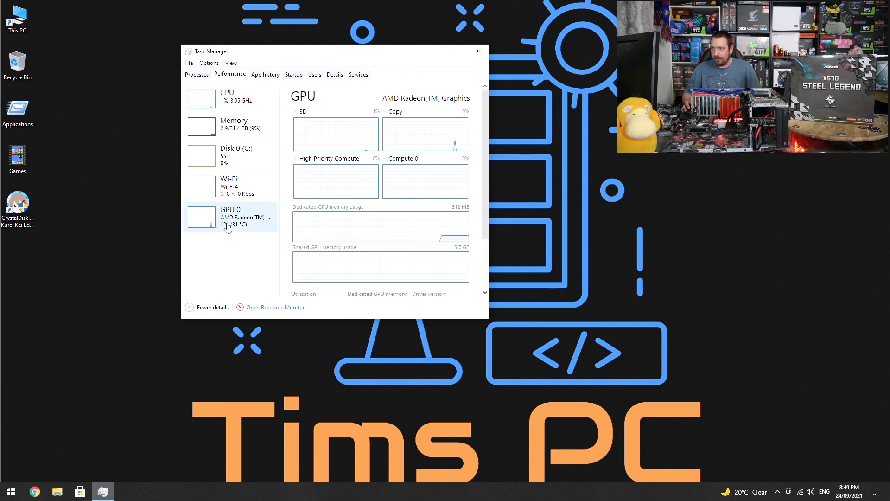
mouse_move(419, 108)
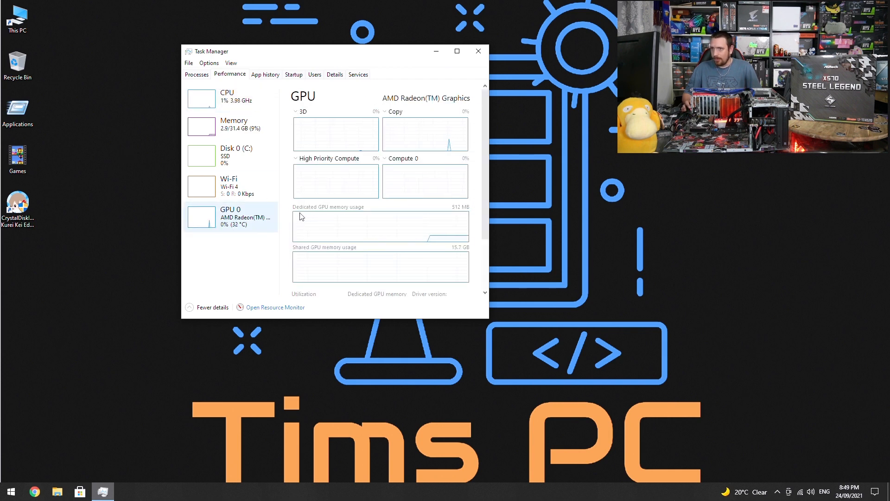
mouse_move(365, 212)
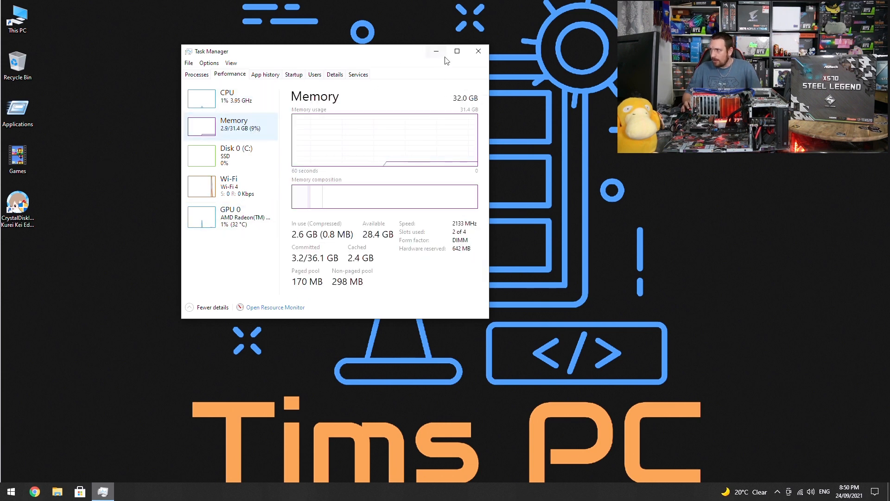
mouse_move(478, 51)
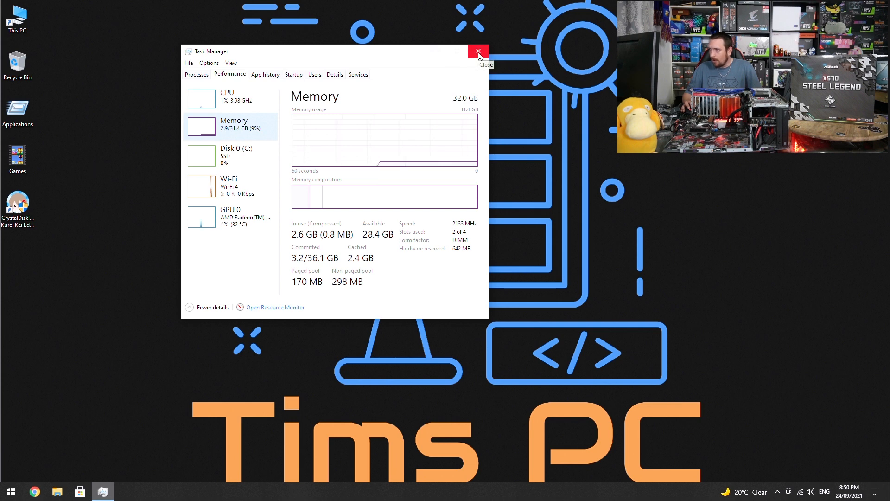
left_click(477, 51)
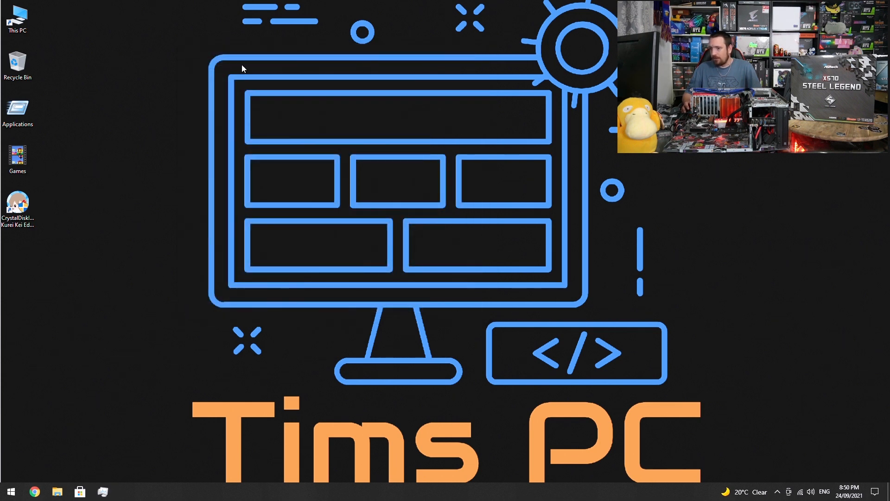
Step: Launch ASRock Restart to UEFI from the desktop Applications folder and turn on Reboot system immediately
left_click(18, 110)
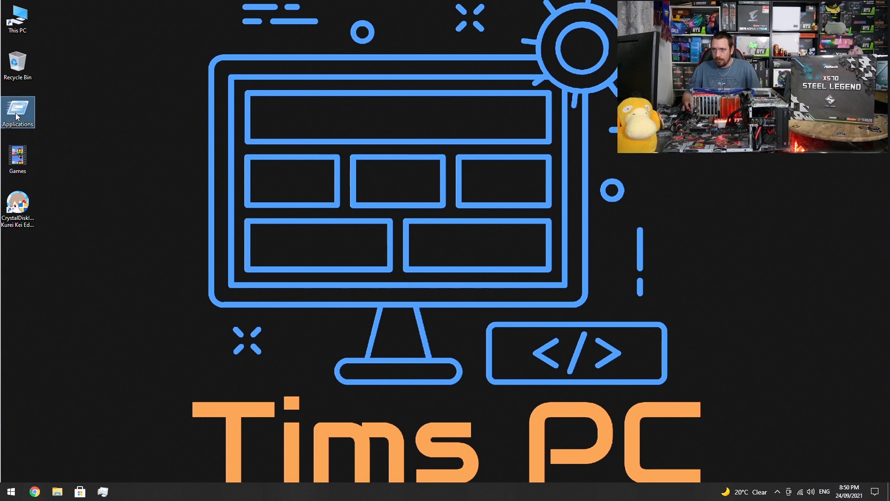
double_click(17, 110)
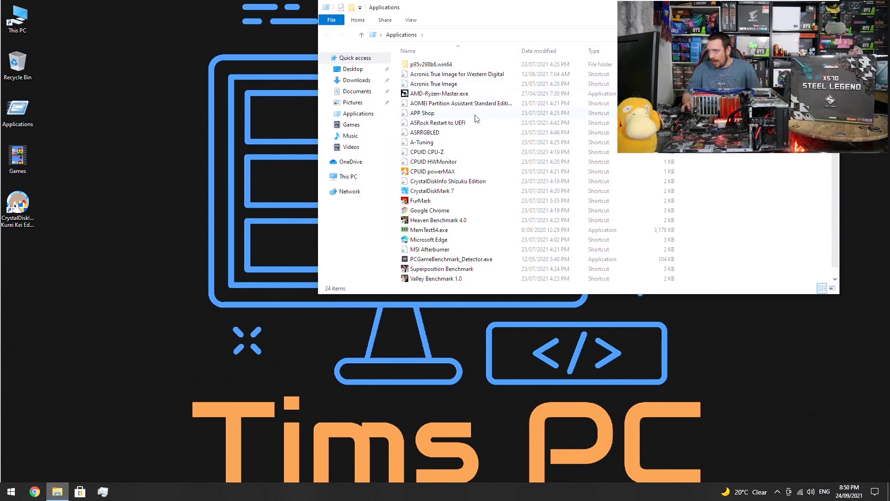
left_click(438, 122)
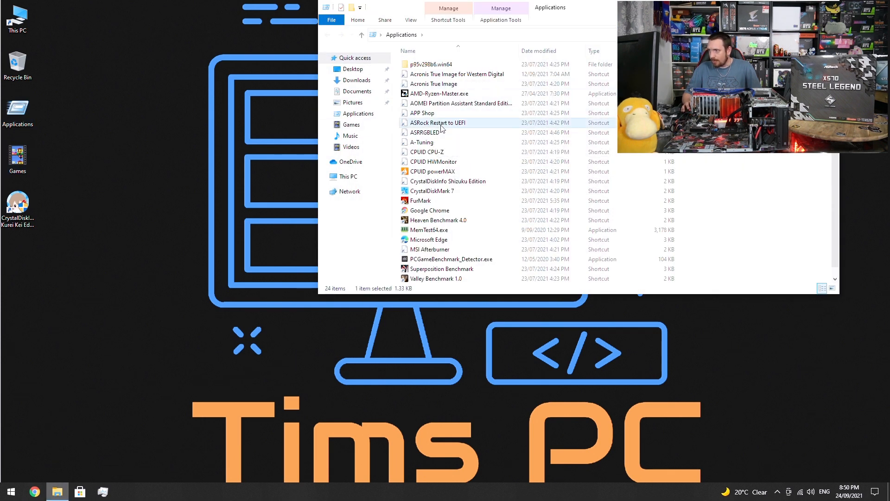
double_click(437, 123)
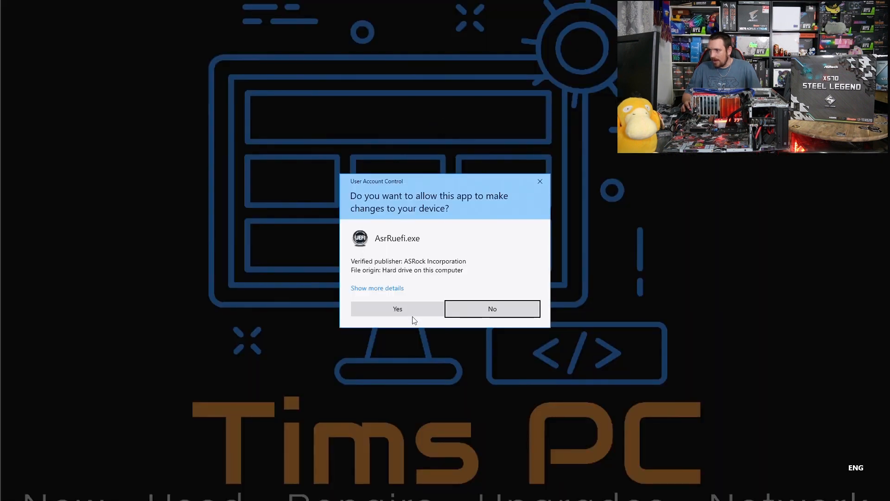
left_click(397, 308)
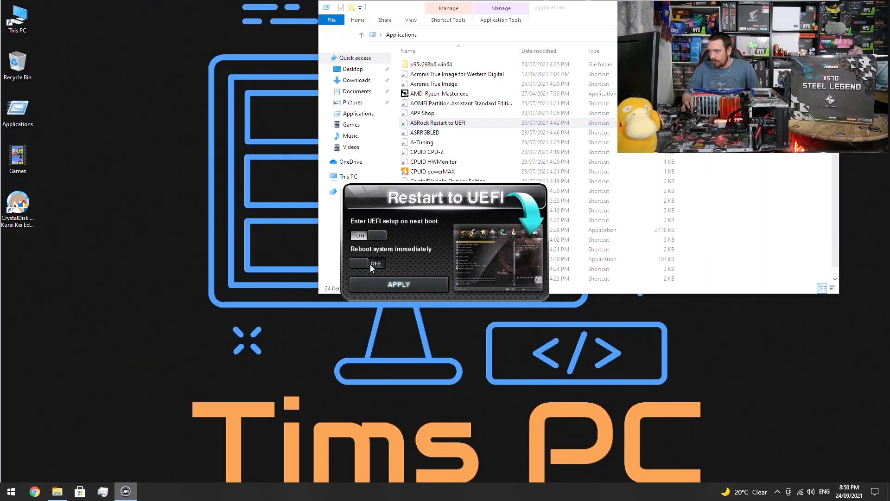
left_click(399, 284)
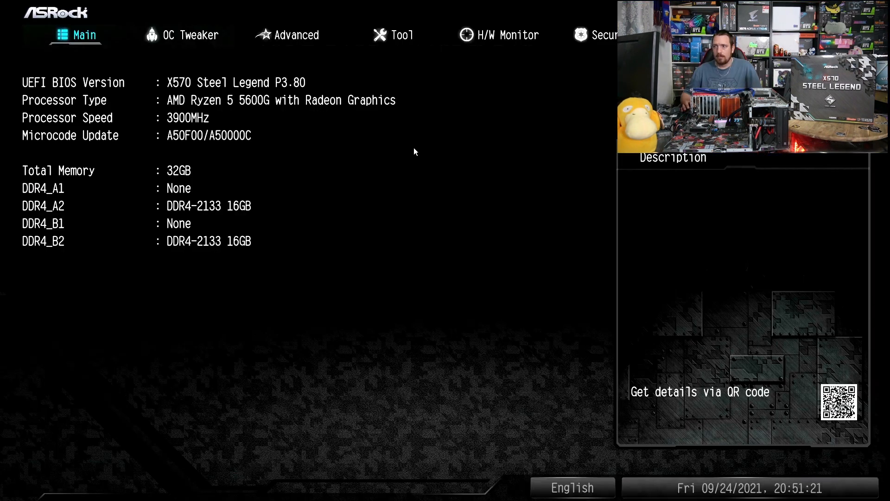
mouse_move(108, 125)
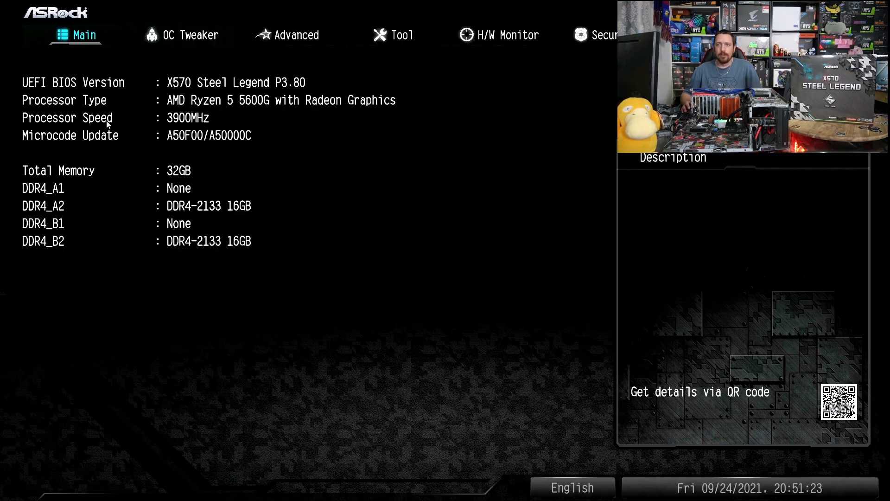
mouse_move(510, 79)
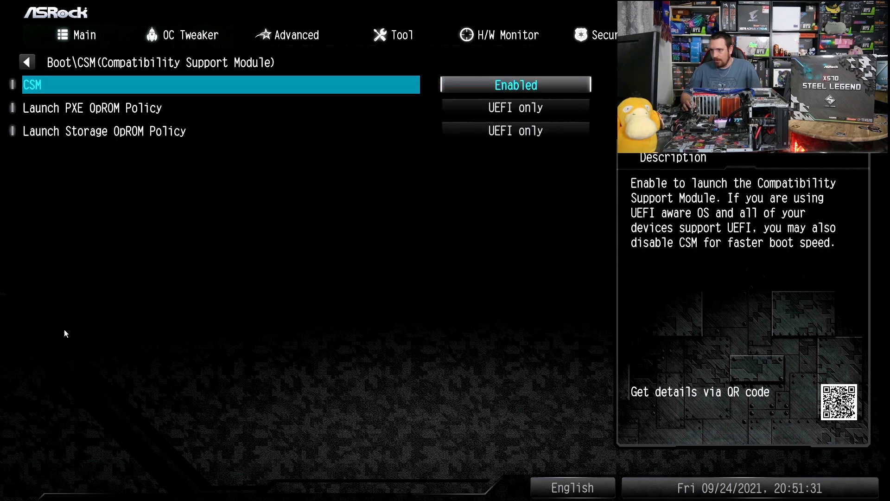
Step: Set CSM under Boot to Disabled and go back toward the Advanced settings
left_click(515, 85)
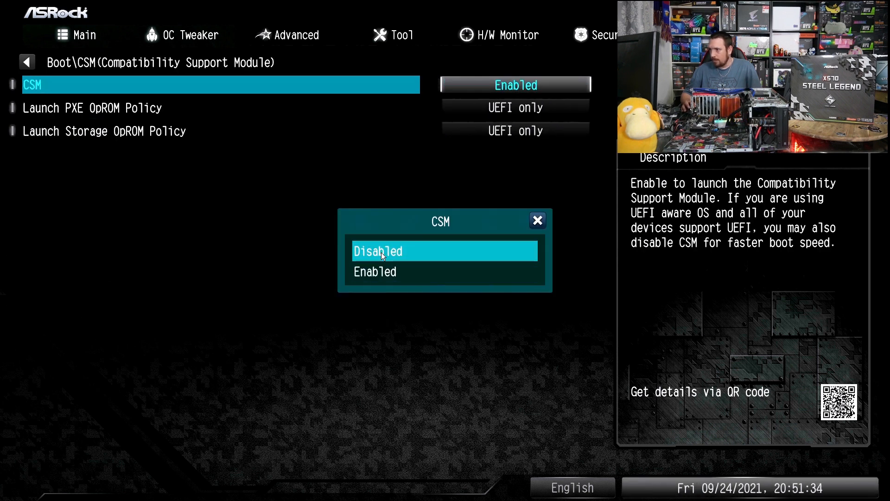
left_click(378, 252)
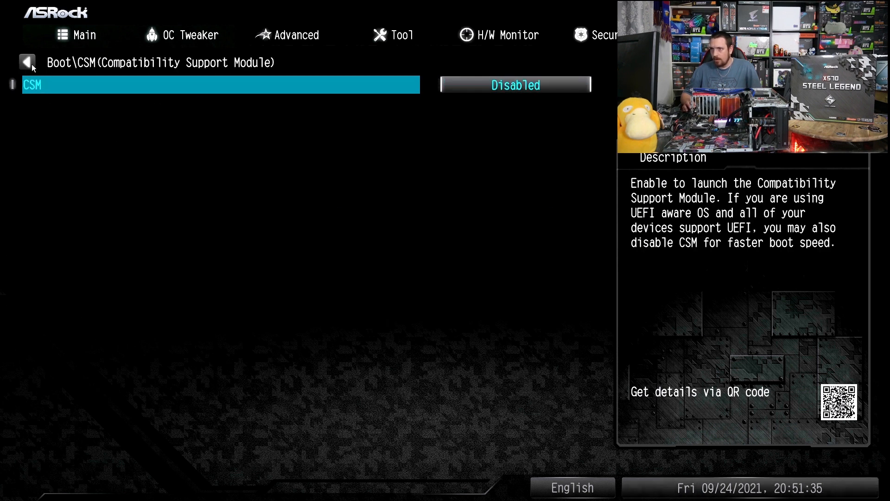
left_click(26, 61)
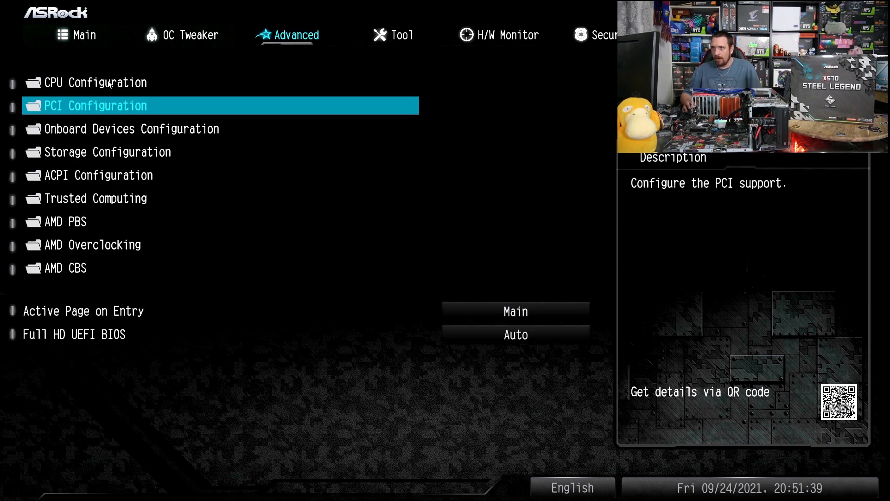
Step: In PCI Configuration, enable Above 4G Decoding and Re-Size BAR Support, then return to Advanced
left_click(95, 105)
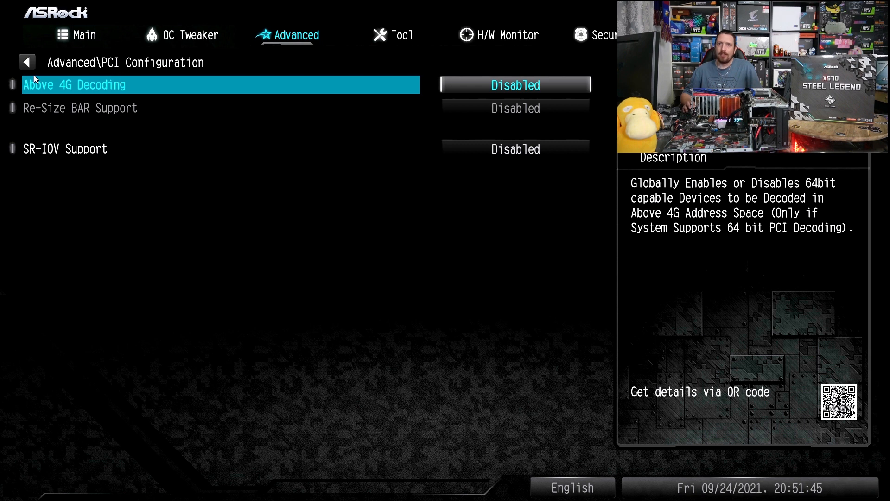
mouse_move(605, 88)
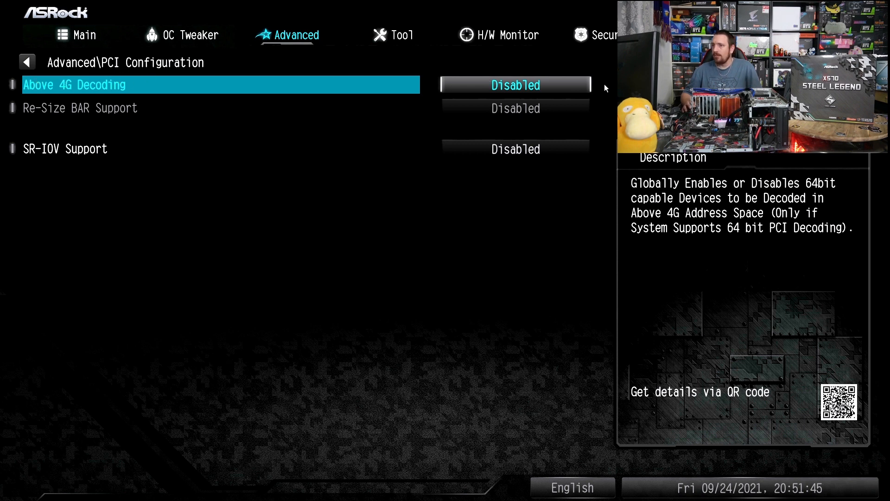
left_click(516, 85)
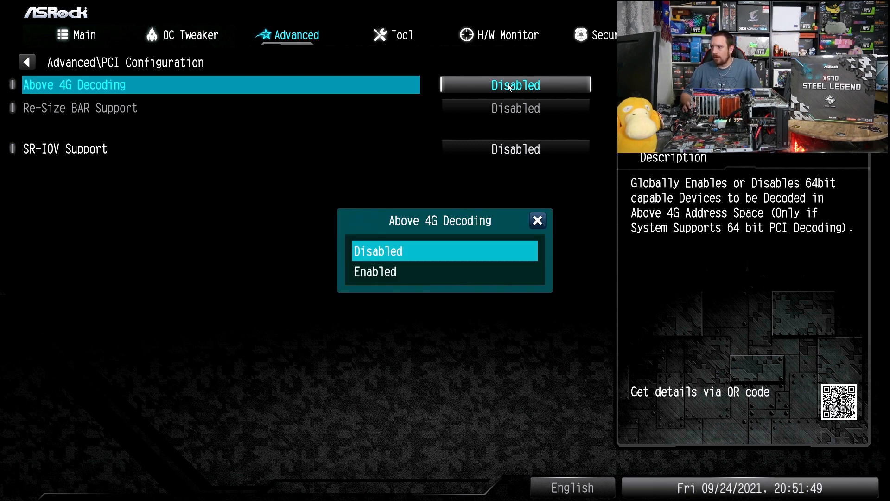
mouse_move(380, 278)
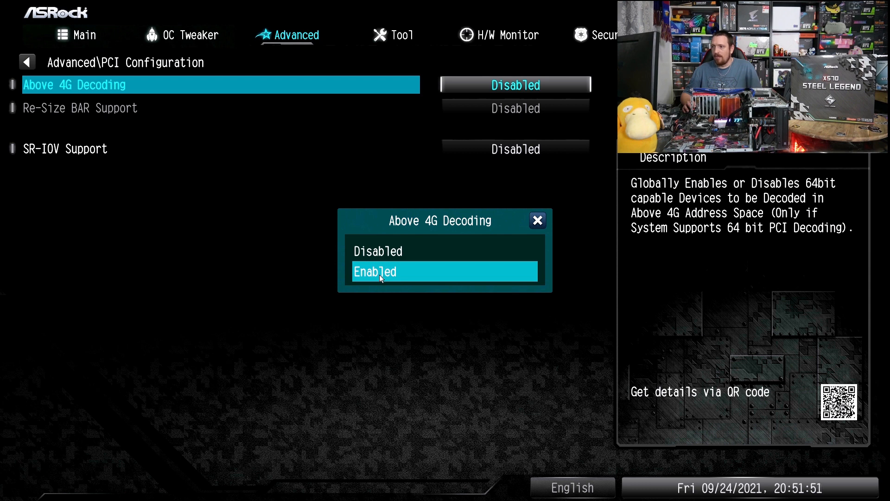
left_click(375, 271)
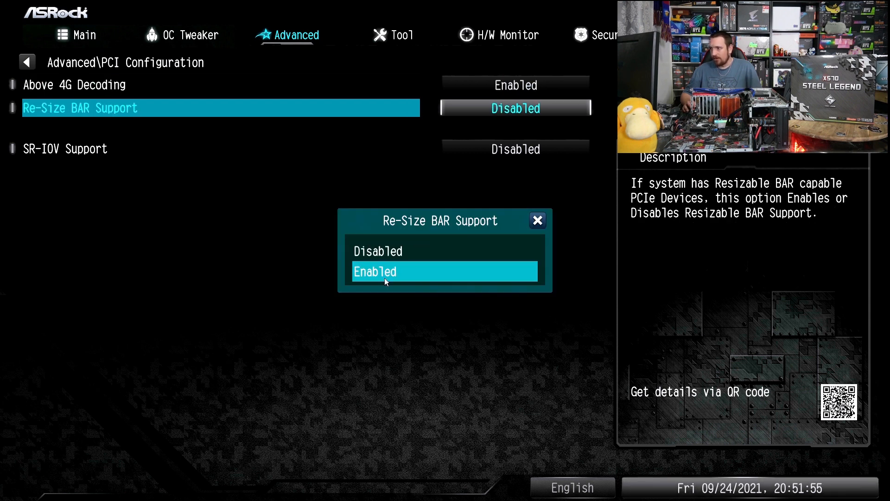
left_click(375, 272)
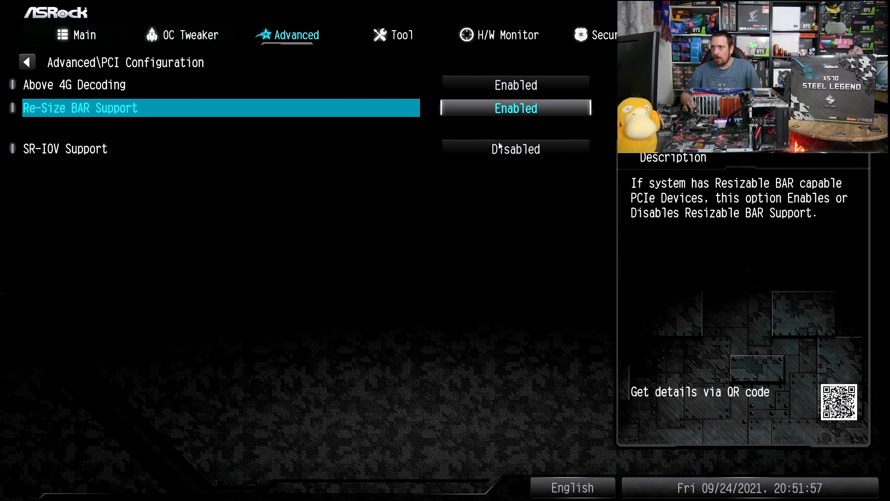
left_click(27, 61)
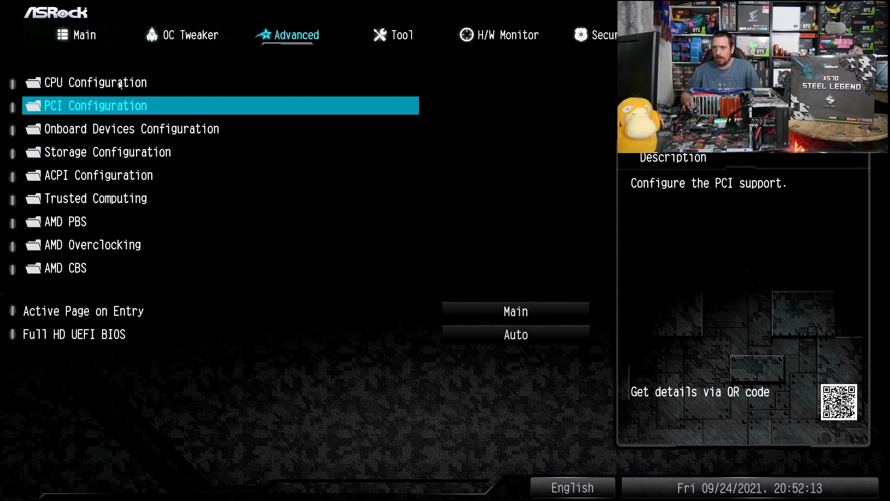
mouse_move(64, 272)
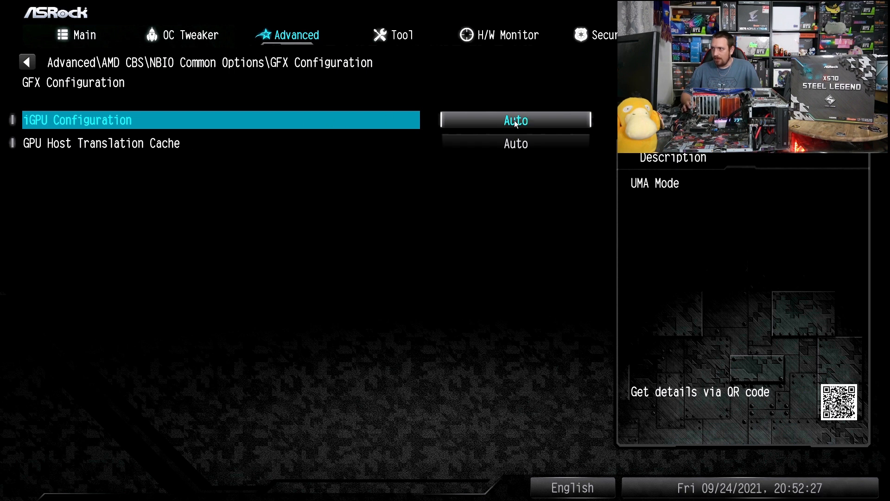
Step: In GFX Configuration, set iGPU Configuration to UMA_SPECIFIED with an 8G UMA frame buffer size
left_click(516, 120)
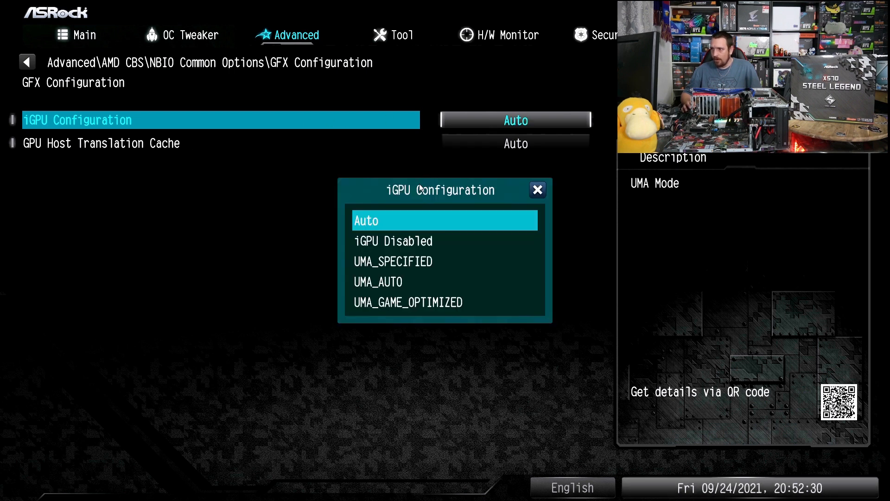
left_click(393, 261)
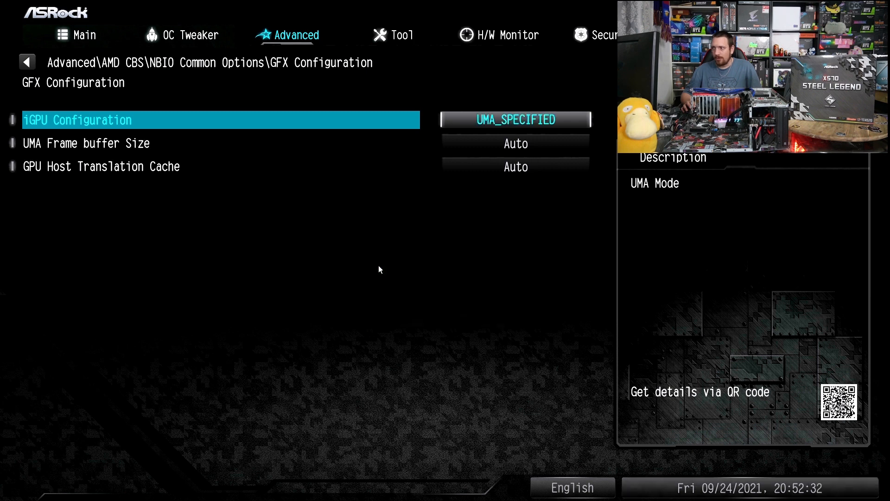
mouse_move(450, 146)
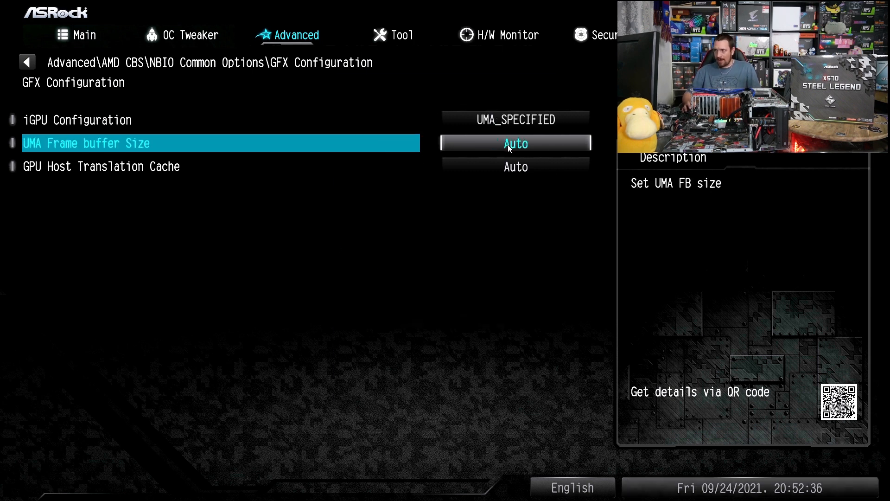
left_click(516, 143)
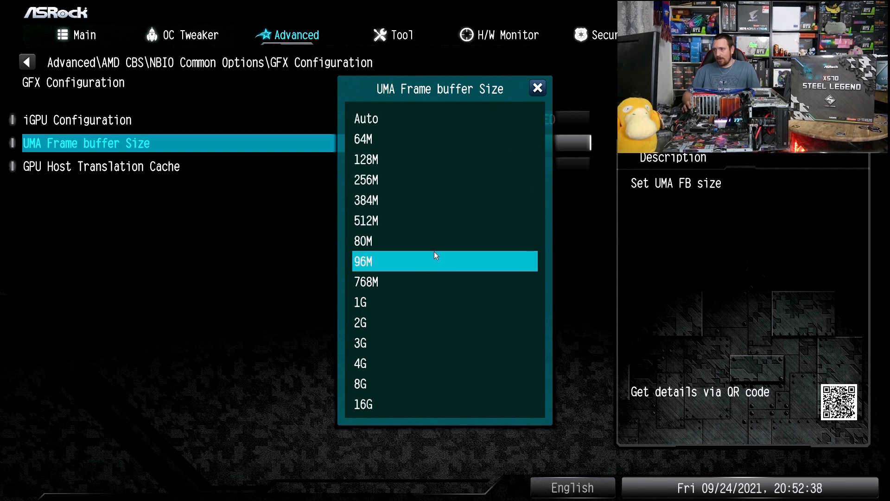
mouse_move(428, 385)
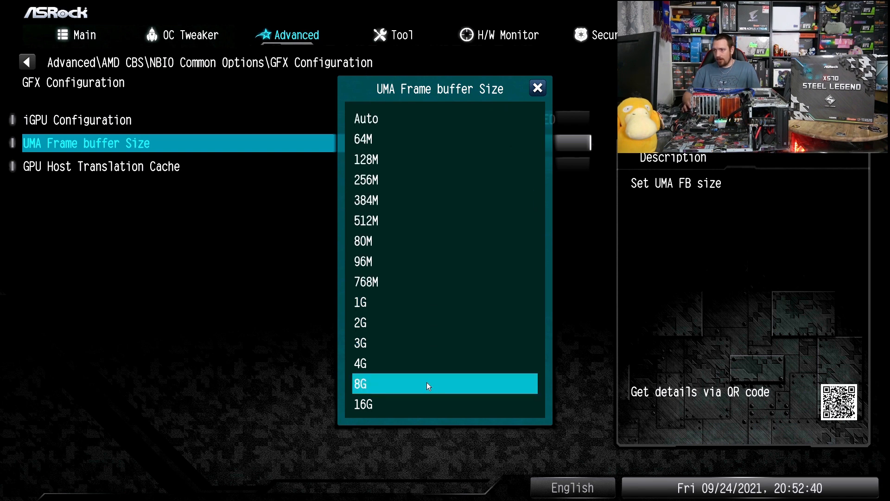
left_click(426, 384)
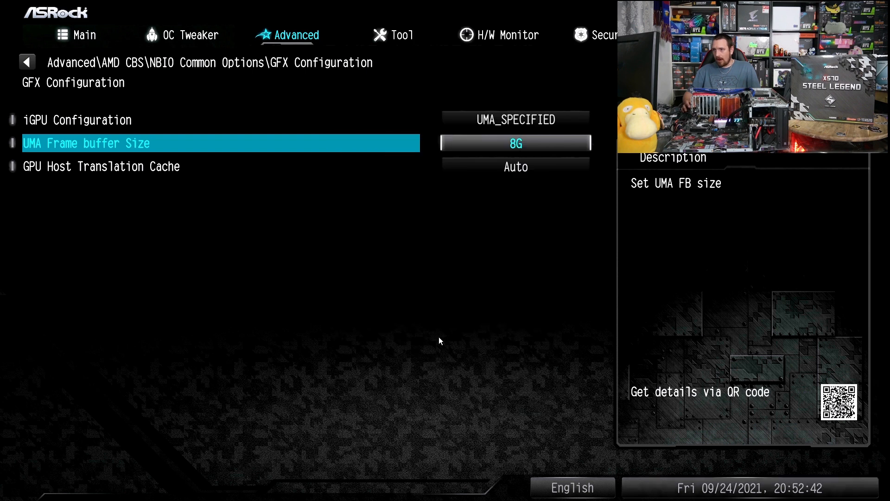
mouse_move(505, 143)
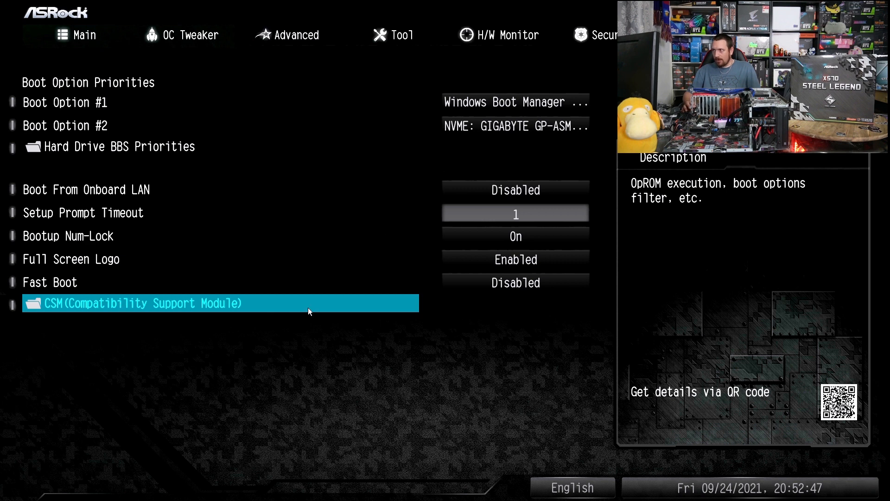
Step: Recheck the PCI Configuration page and the UMA frame buffer size choice in GFX Configuration
left_click(299, 35)
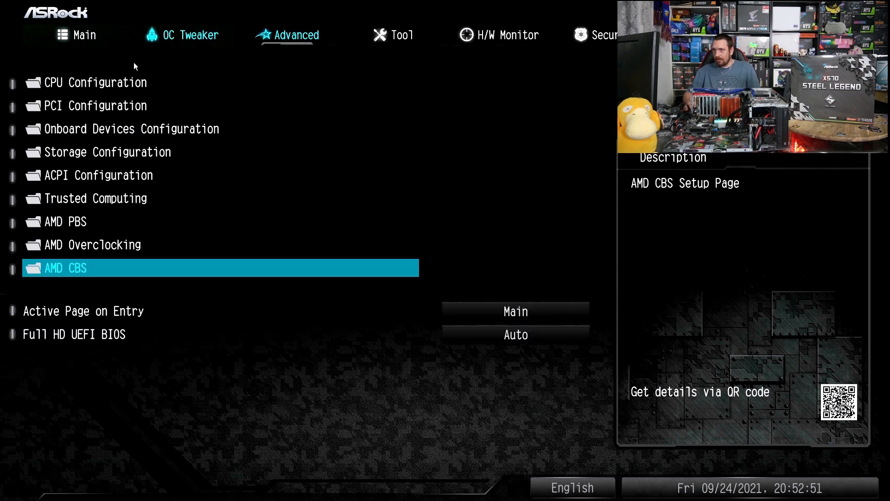
left_click(86, 106)
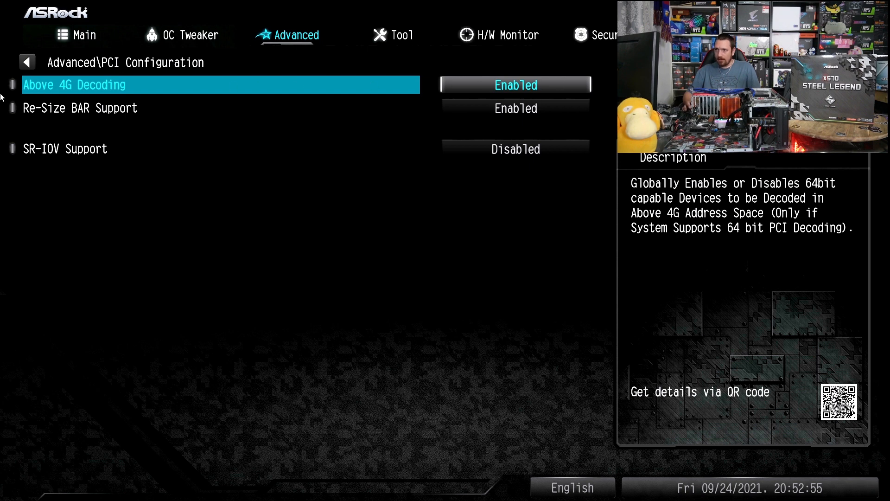
left_click(26, 61)
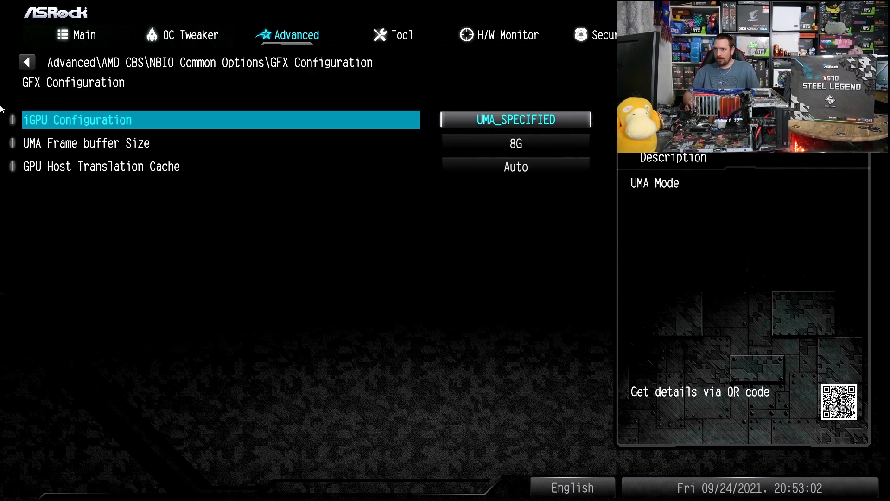
mouse_move(453, 132)
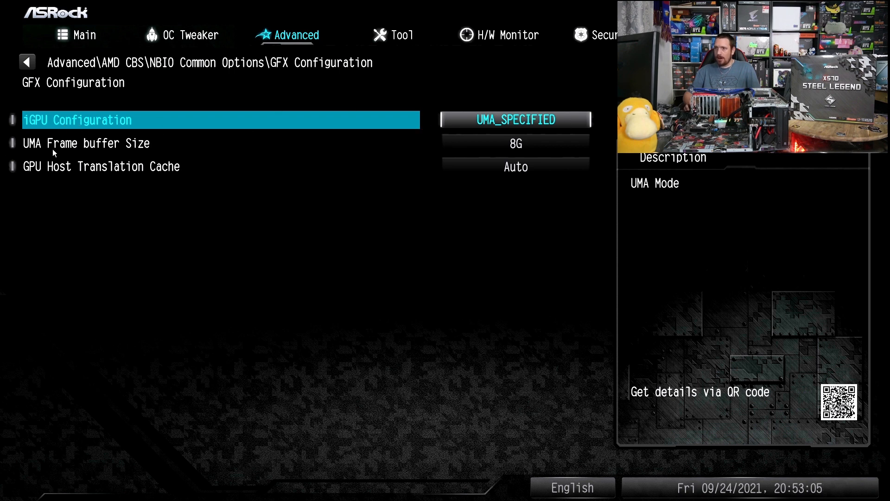
left_click(86, 143)
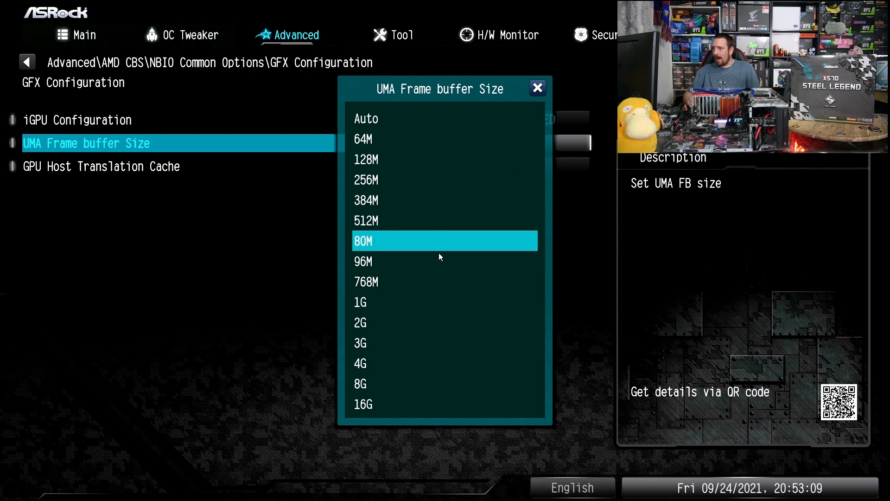
left_click(360, 384)
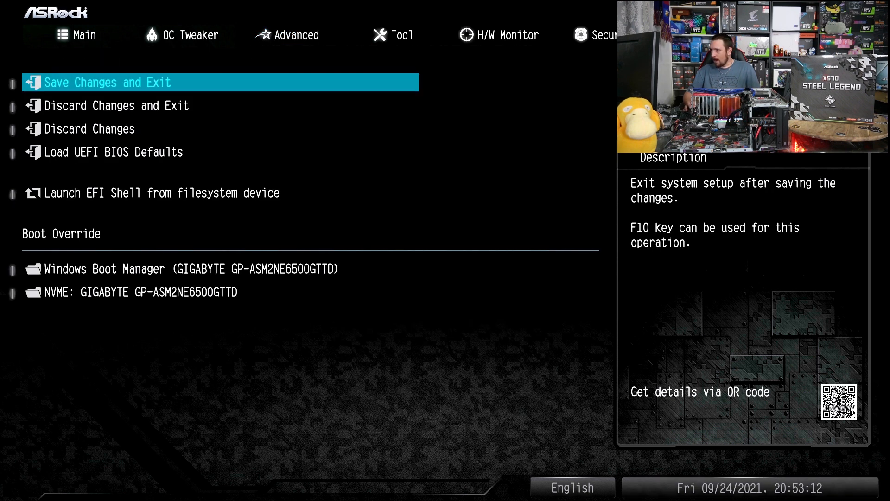
Step: Save Changes and Exit from the Exit tab, confirming with Yes
left_click(81, 83)
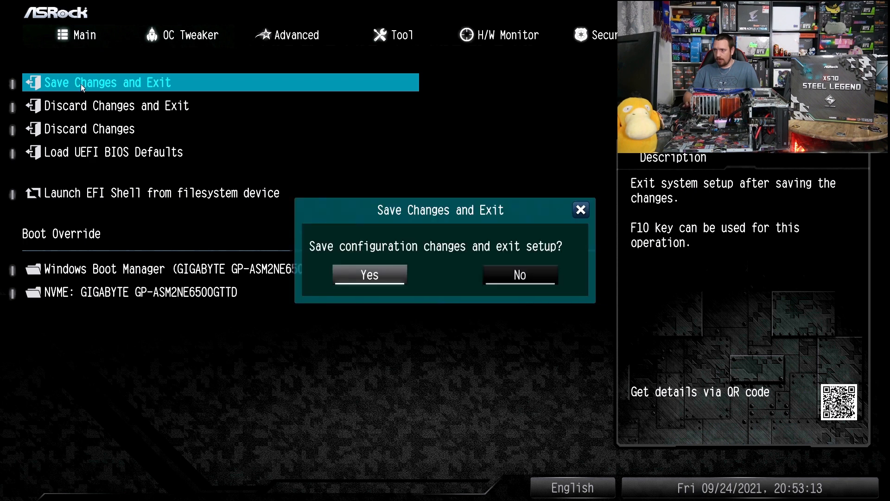
left_click(369, 274)
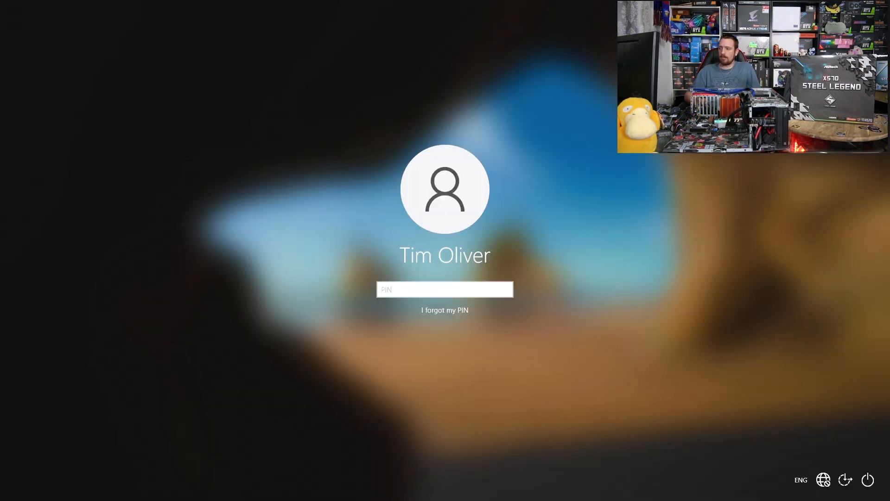
Step: Sign in to Windows and show the AMD Radeon GPU's performance details in Task Manager
key("Enter")
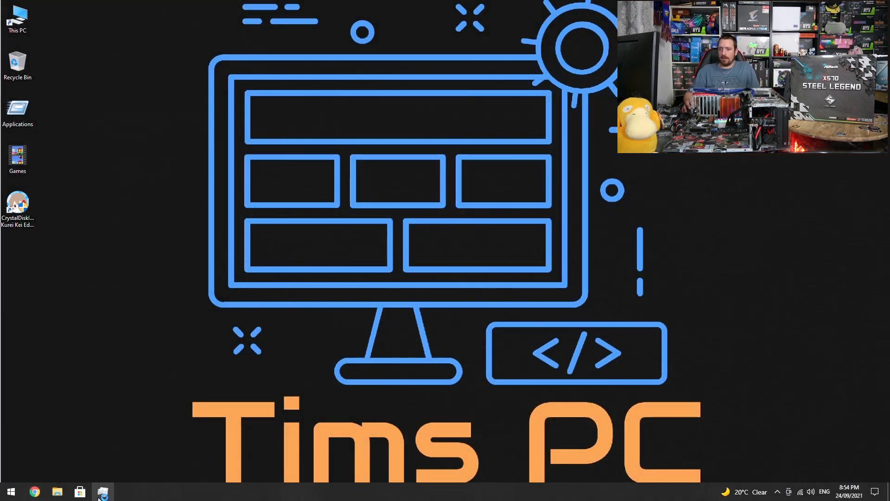
left_click(103, 492)
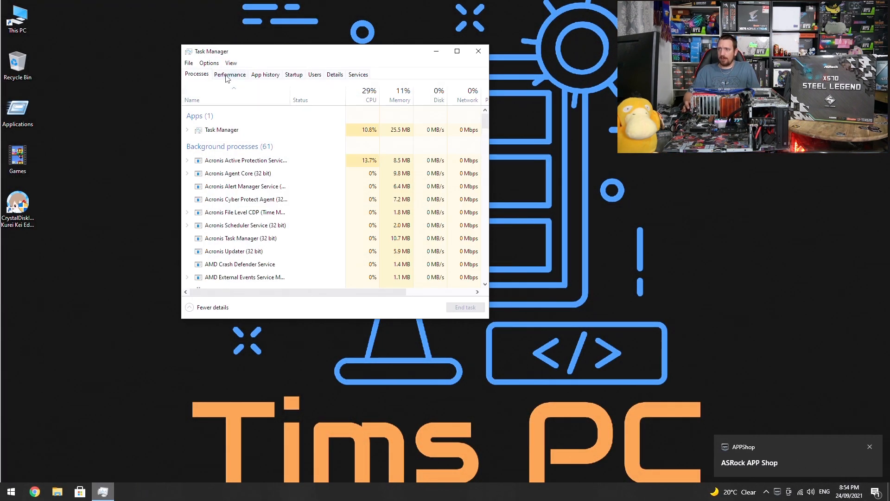
left_click(230, 74)
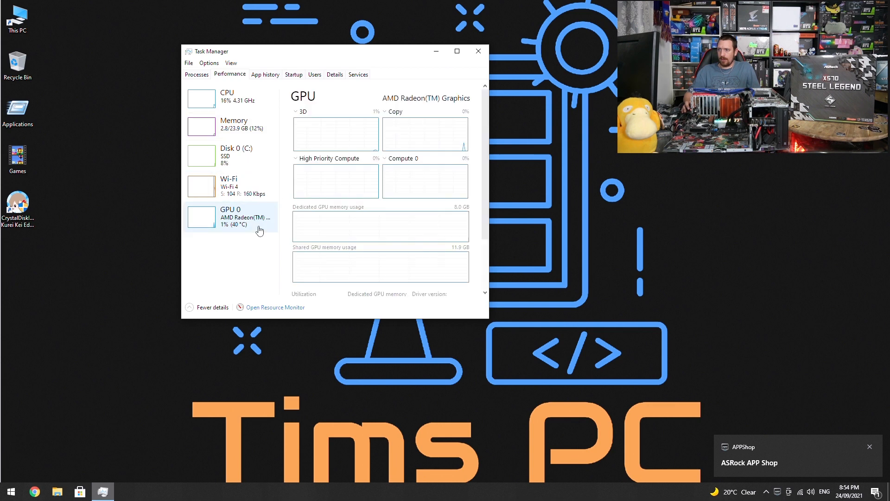